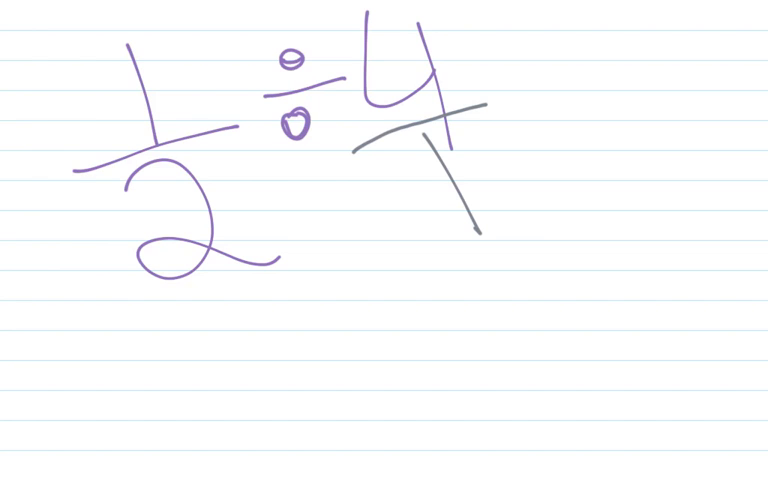
# Handwrite KFC in green above the 1/2 ÷ 4 expression.
pyautogui.moveTo(35, 45); pyautogui.dragTo(60, 70)
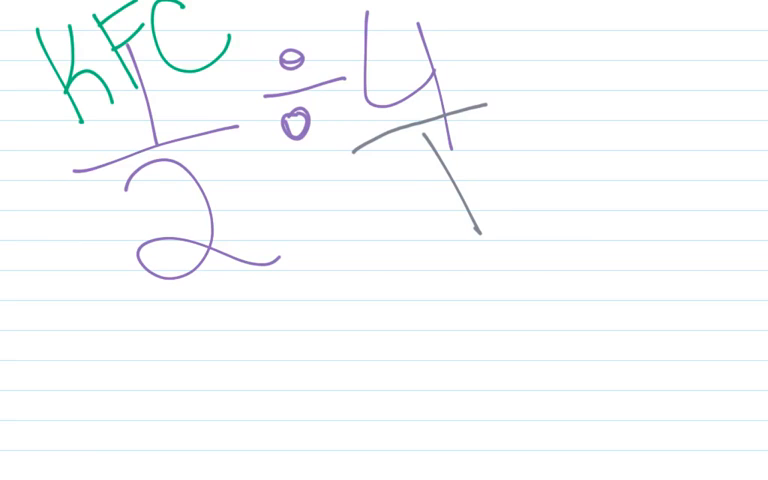
pyautogui.moveTo(490, 160); pyautogui.dragTo(522, 135)
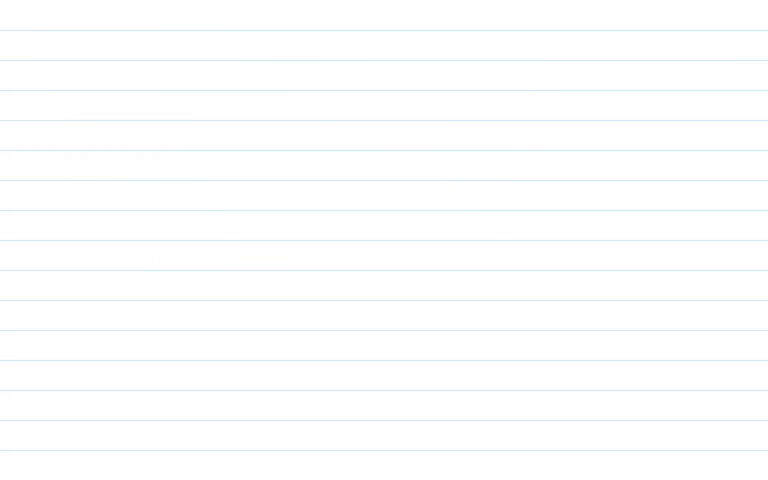
# Write 1/2 × 1/4 = 1/ on the blank page in blue, purple and green.
pyautogui.moveTo(150, 50); pyautogui.dragTo(240, 235)
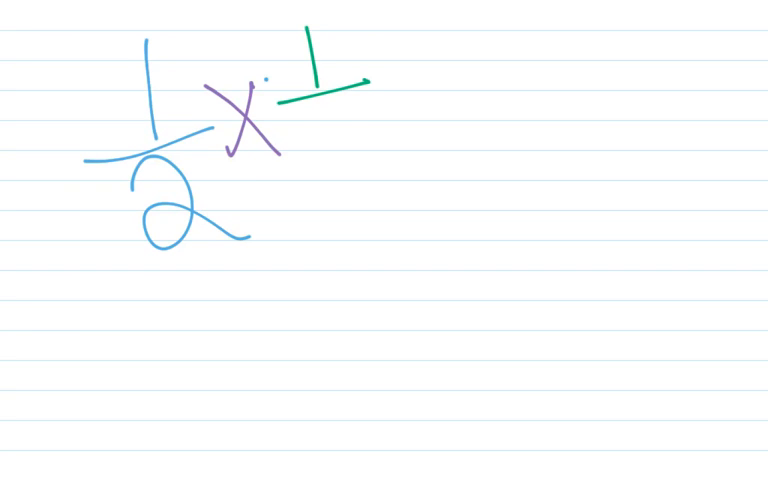
pyautogui.moveTo(305, 100); pyautogui.dragTo(360, 180)
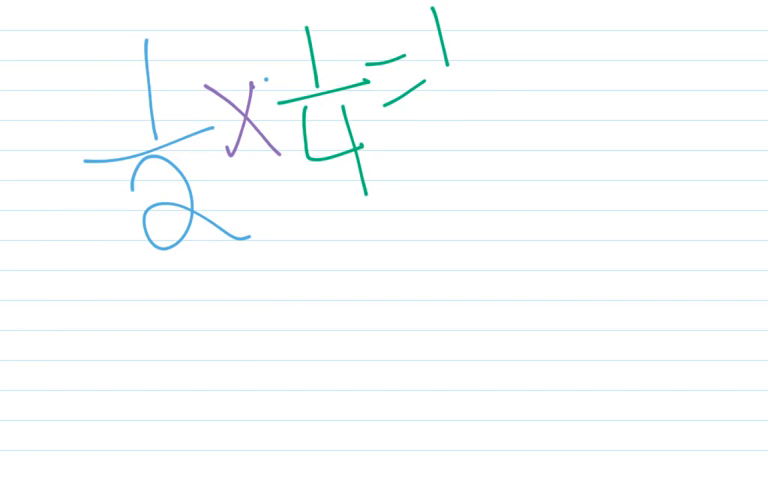
pyautogui.moveTo(405, 118); pyautogui.dragTo(515, 85)
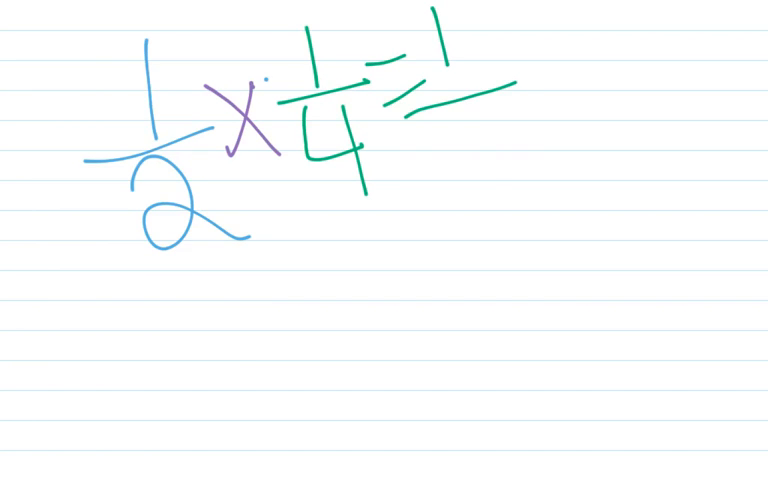